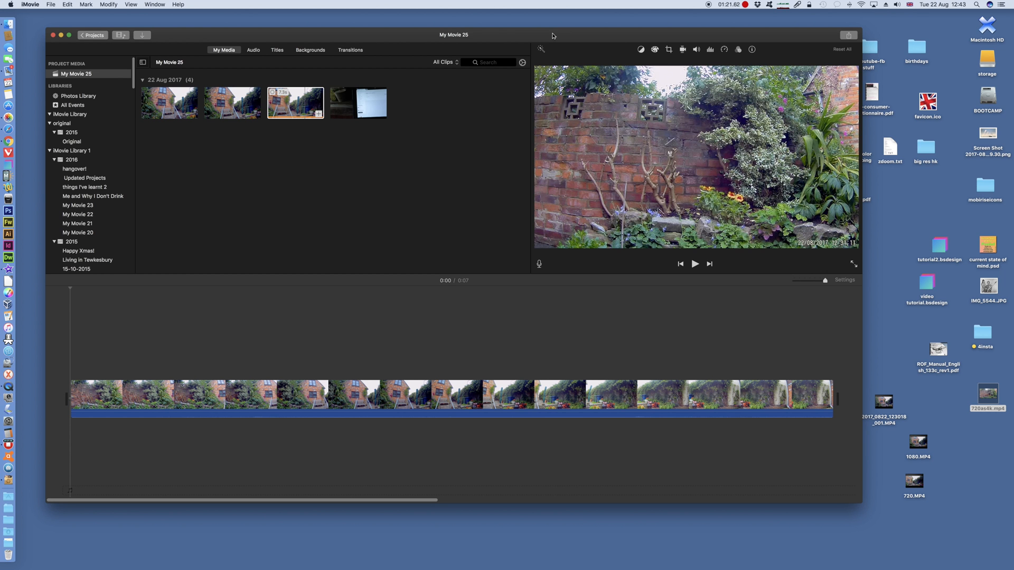
Step: Clear the My Movie 25 timeline and delete the screen-recording clip from the library
click(598, 395)
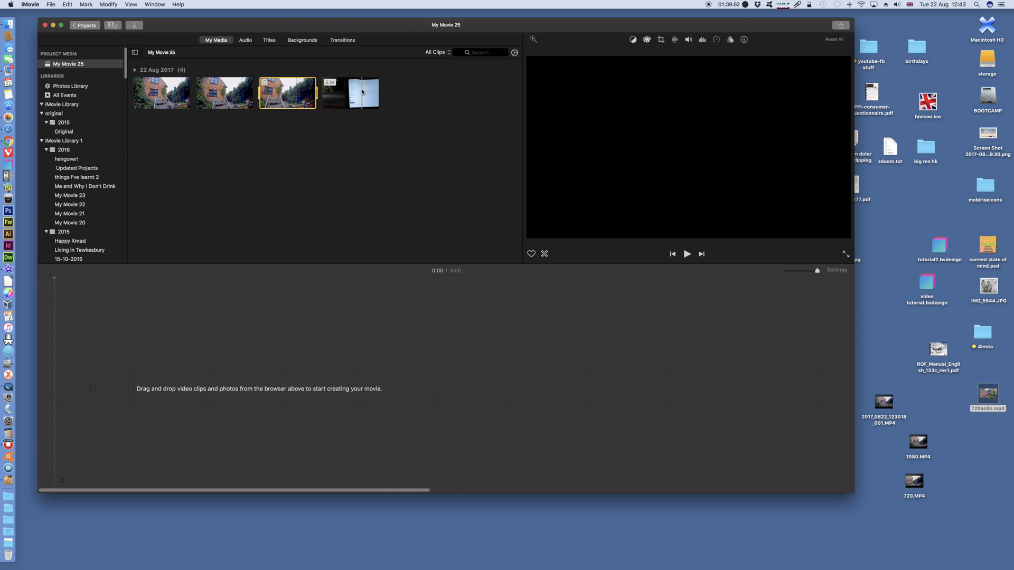
click(351, 92)
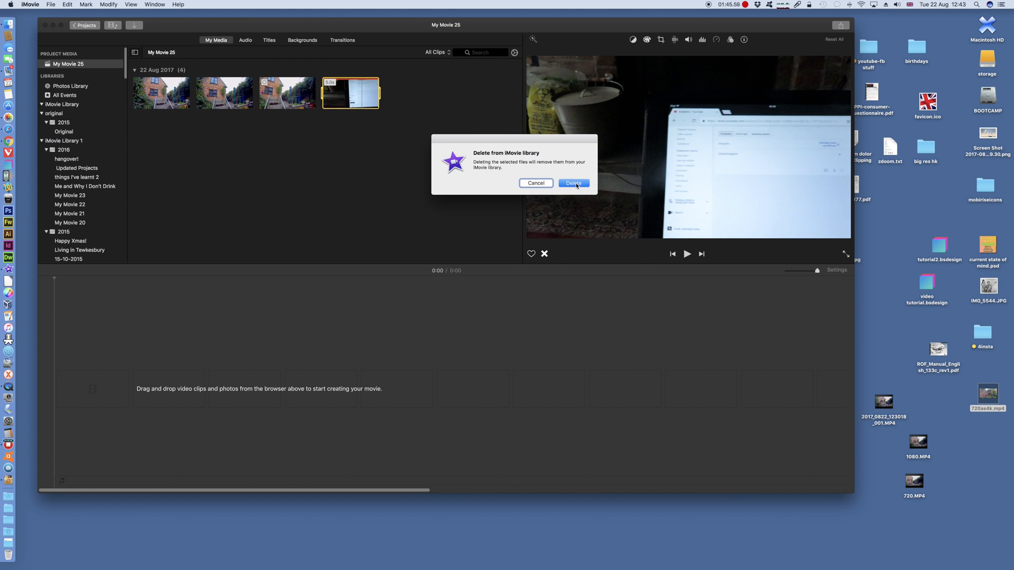
click(572, 183)
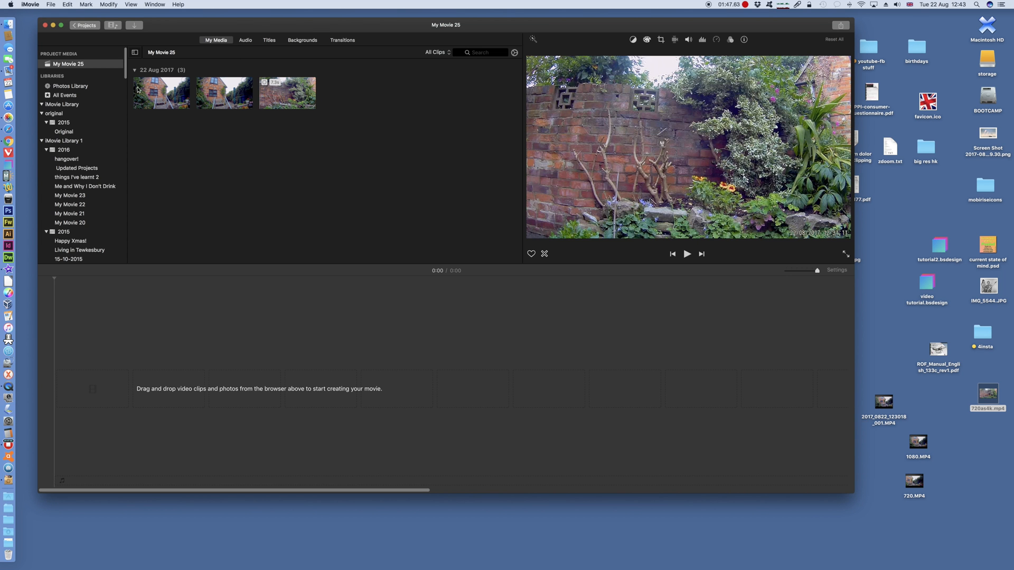
Step: Place the first garden clip on the empty My Movie 25 timeline as a six-second movie
click(161, 92)
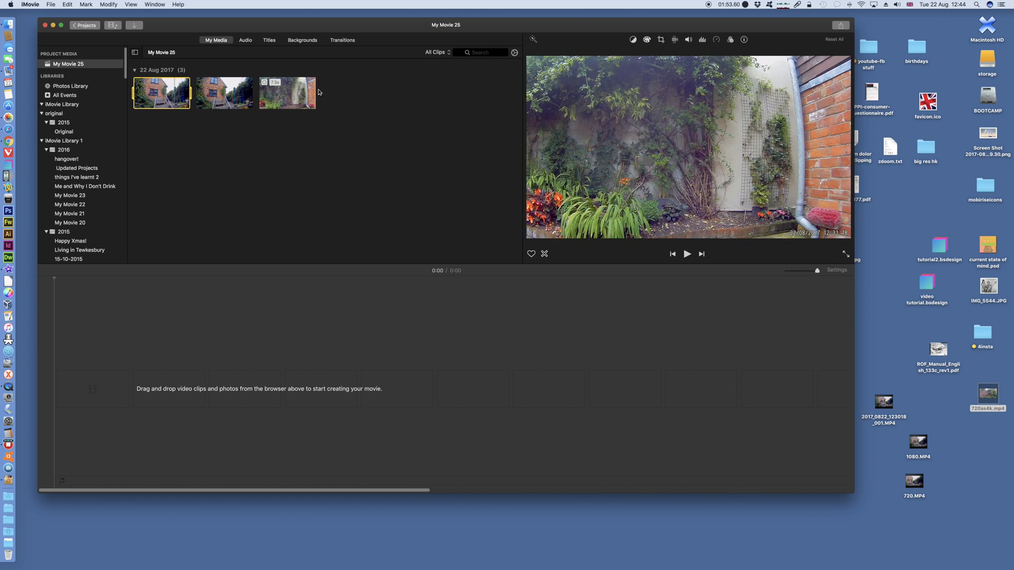
click(224, 93)
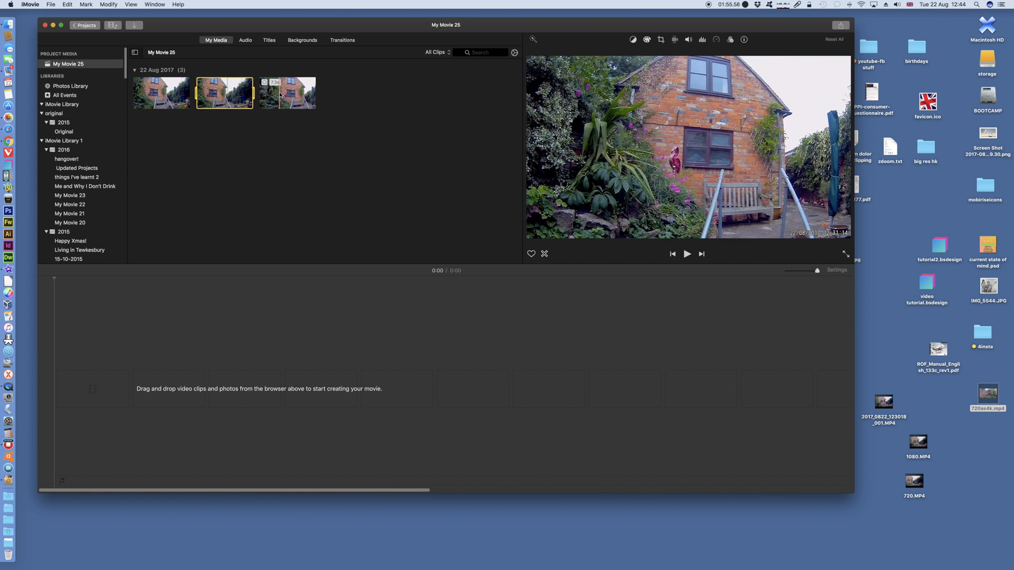
click(161, 92)
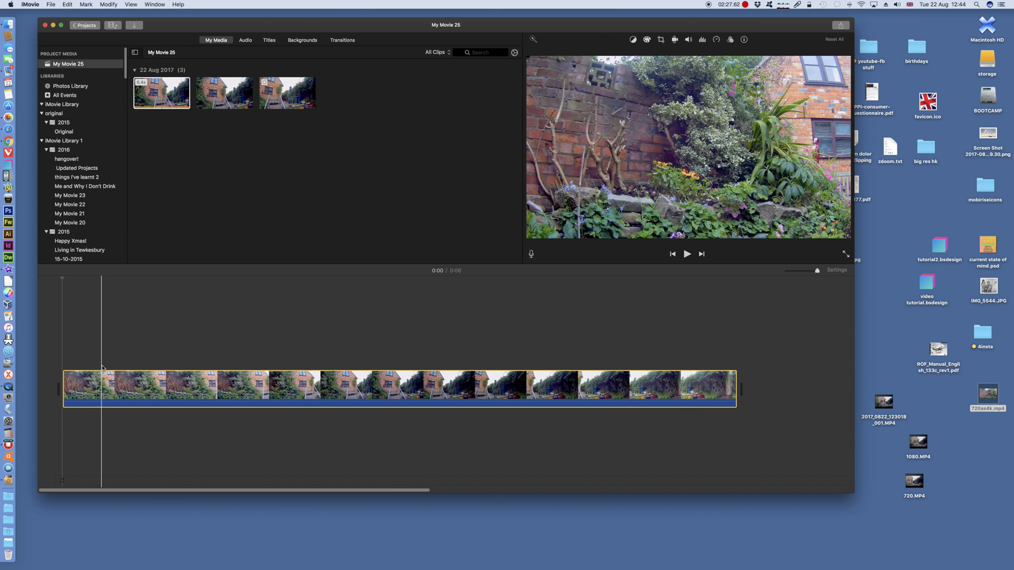
Step: Open the file export sheet and confirm 4K resolution is offered for the first clip
click(840, 26)
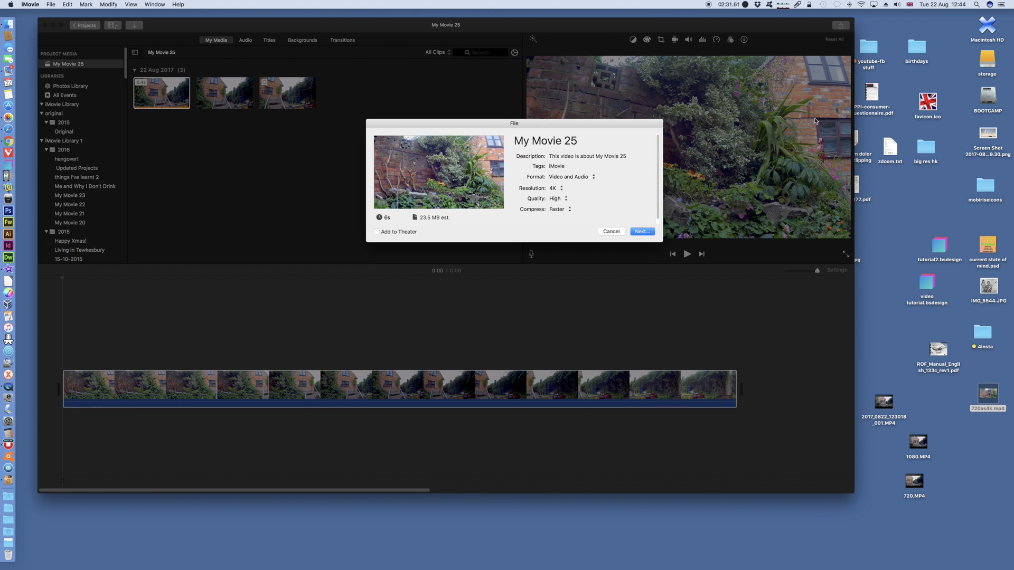
click(595, 165)
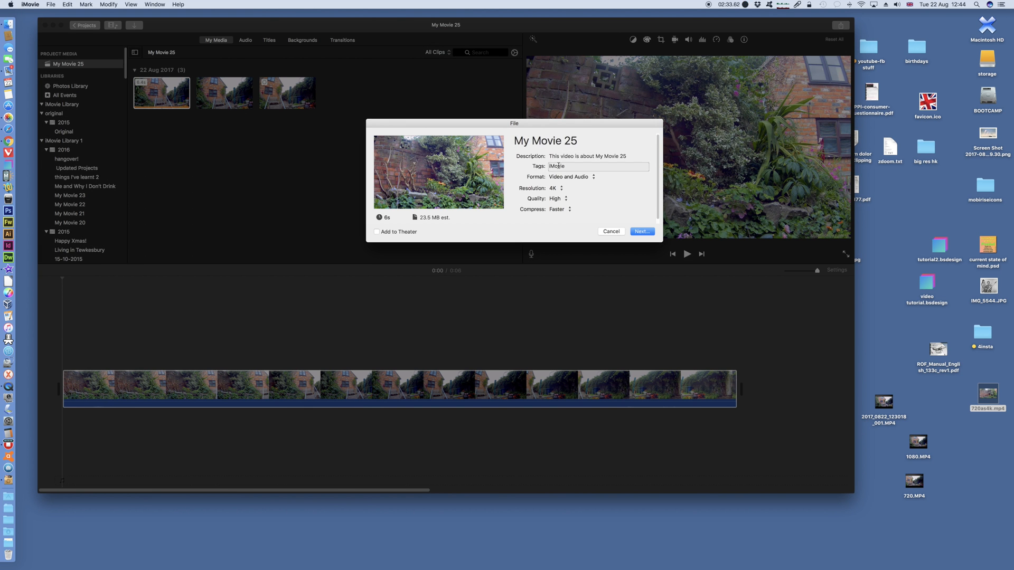
click(556, 188)
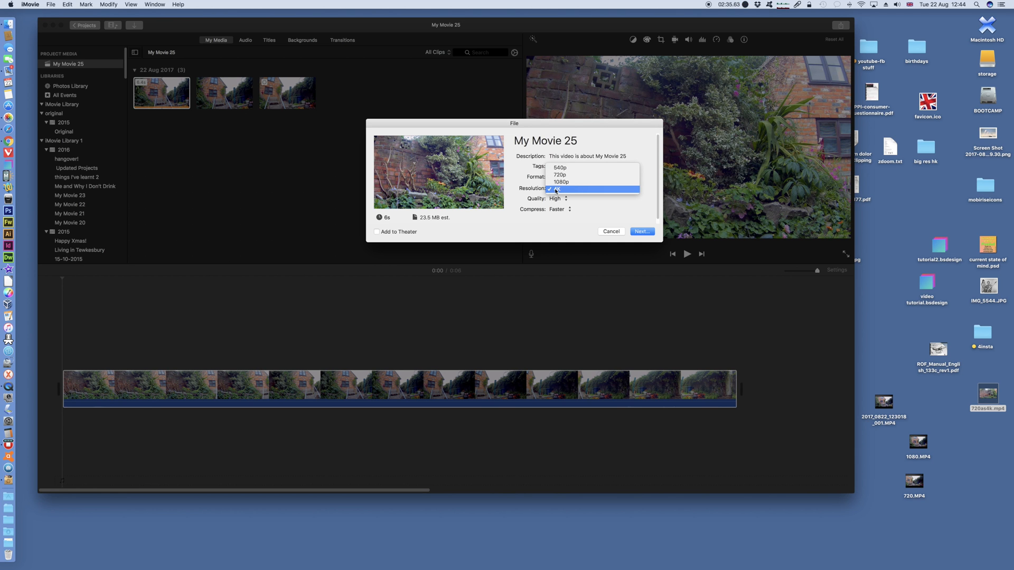
click(556, 189)
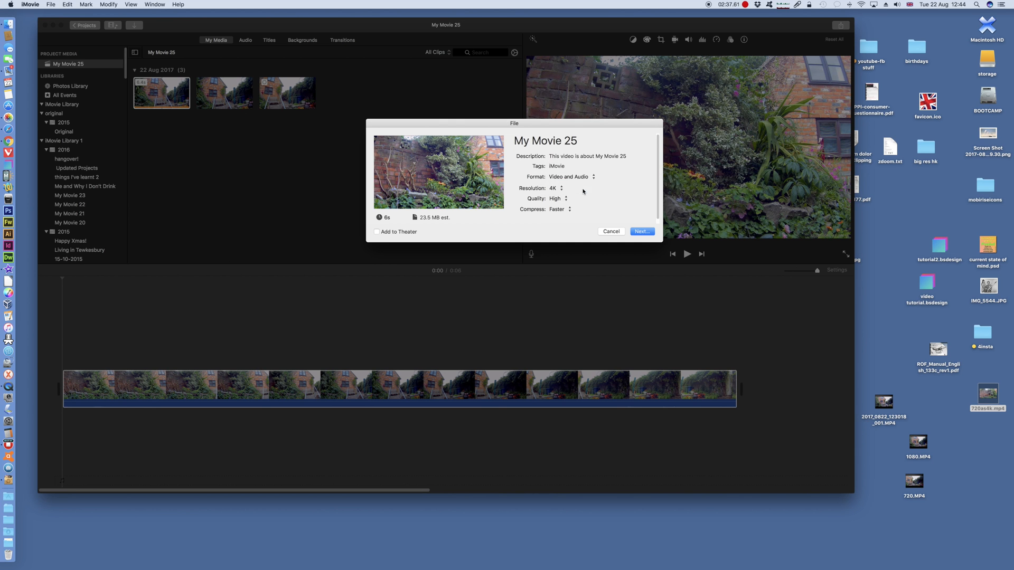
mouse_move(611, 238)
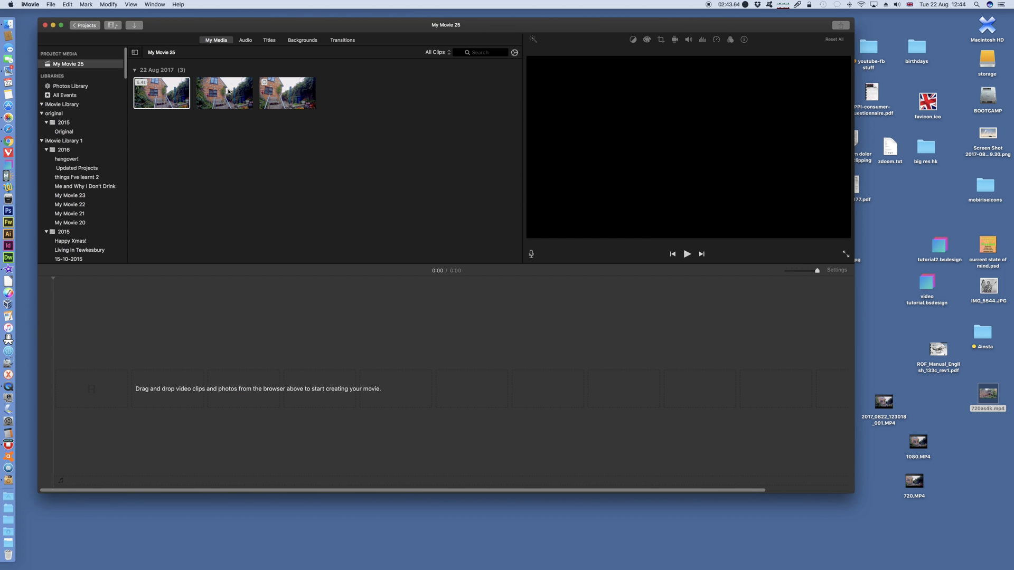
drag(225, 92, 417, 289)
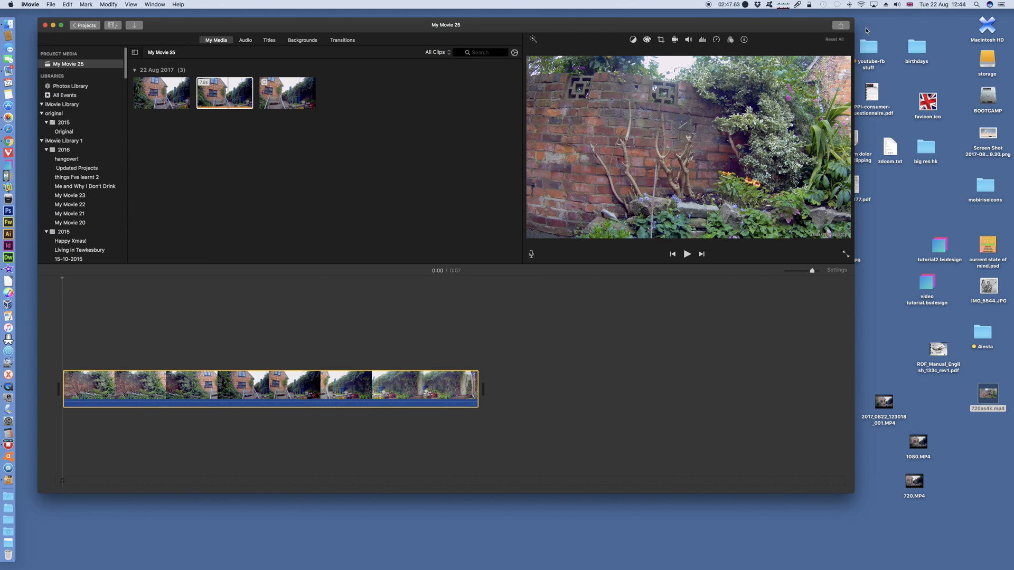
click(841, 26)
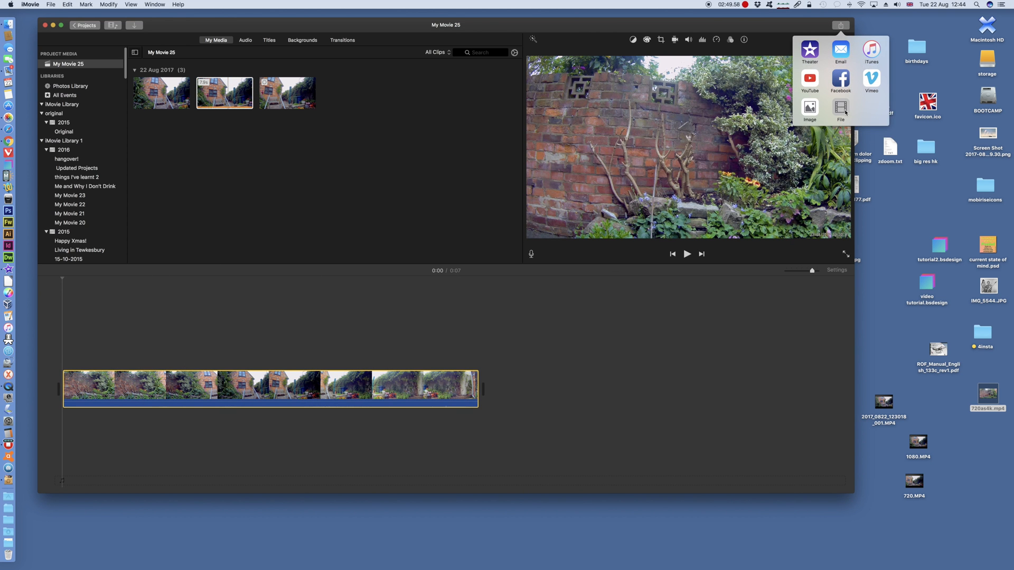
click(840, 110)
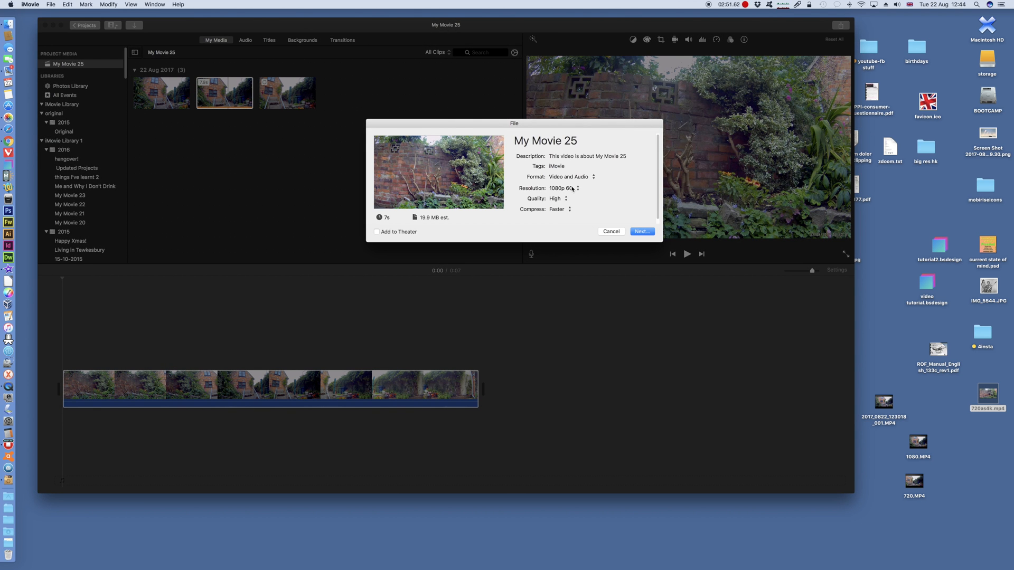
click(564, 188)
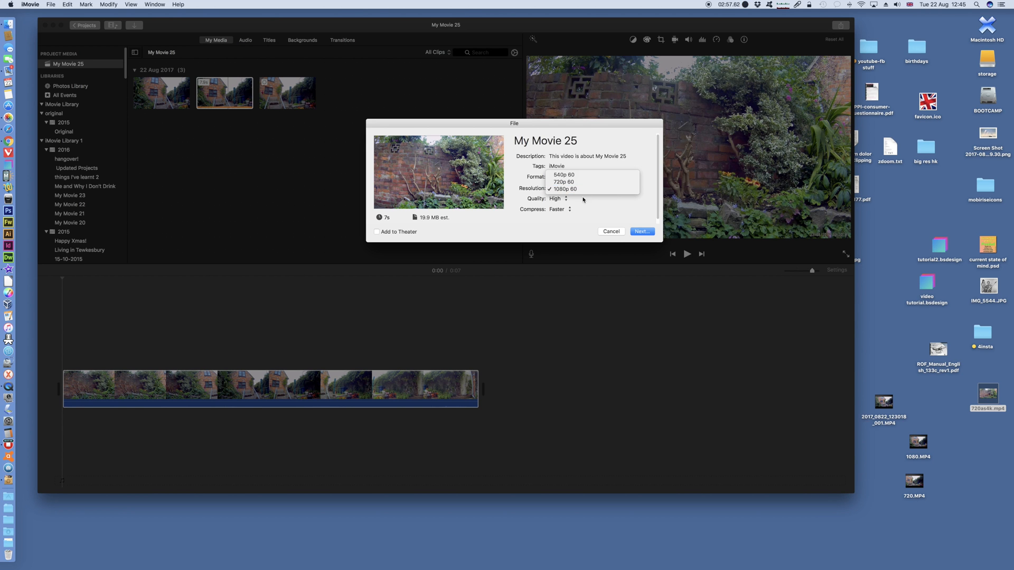
click(564, 189)
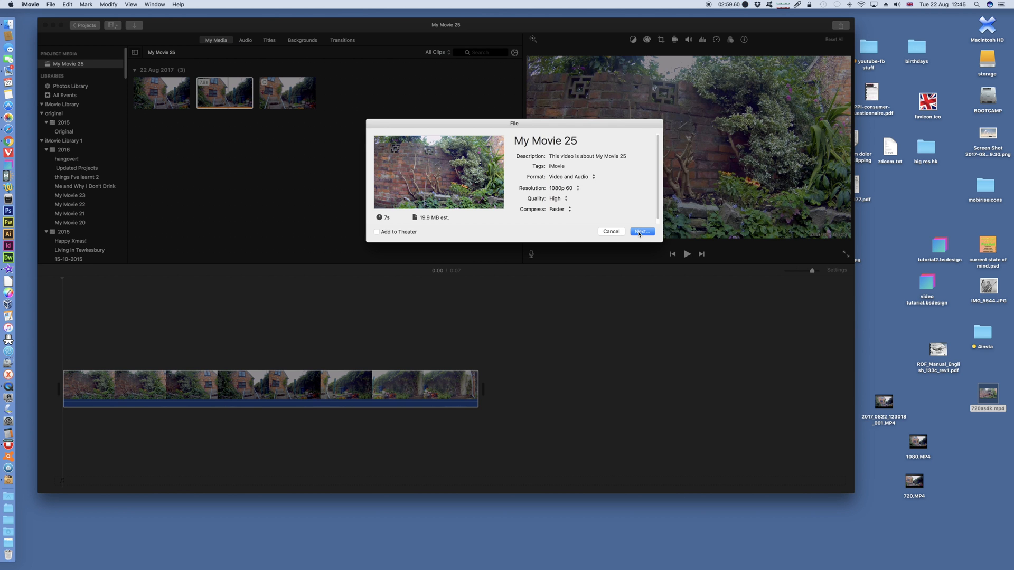
click(642, 232)
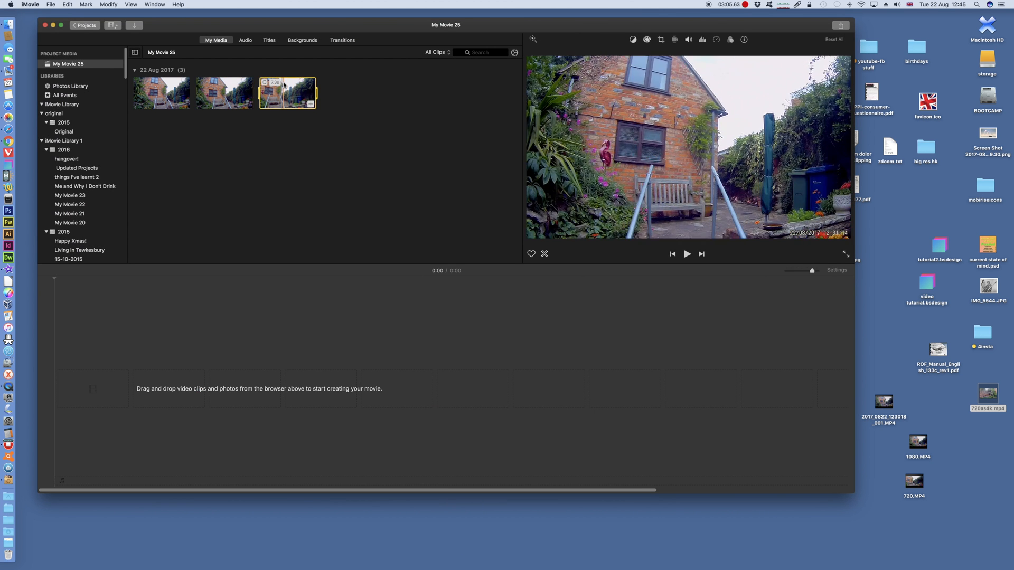
Step: Add the third garden clip and confirm its file export tops out at 720p 60
drag(287, 93, 253, 388)
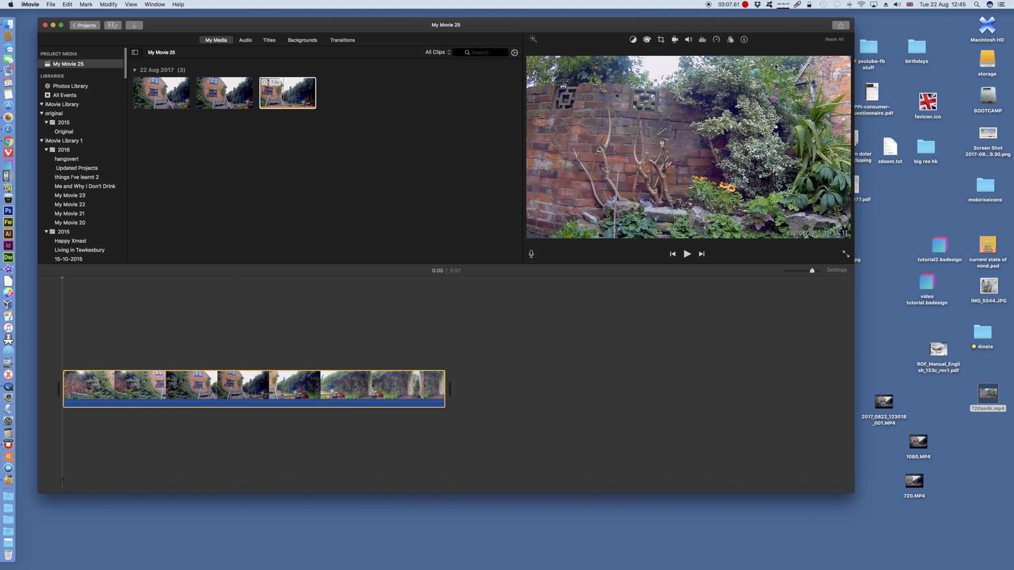
click(841, 25)
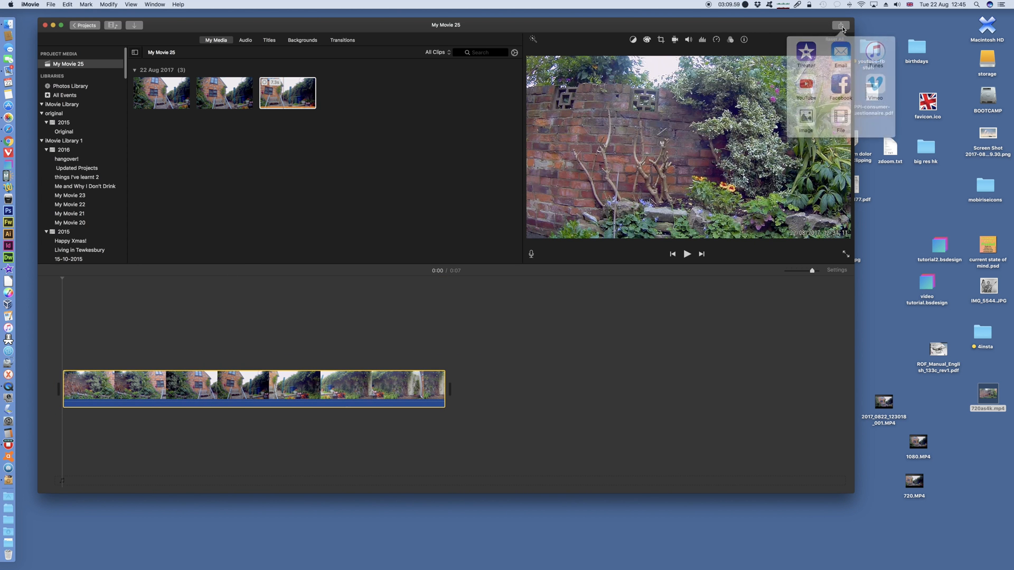
click(841, 125)
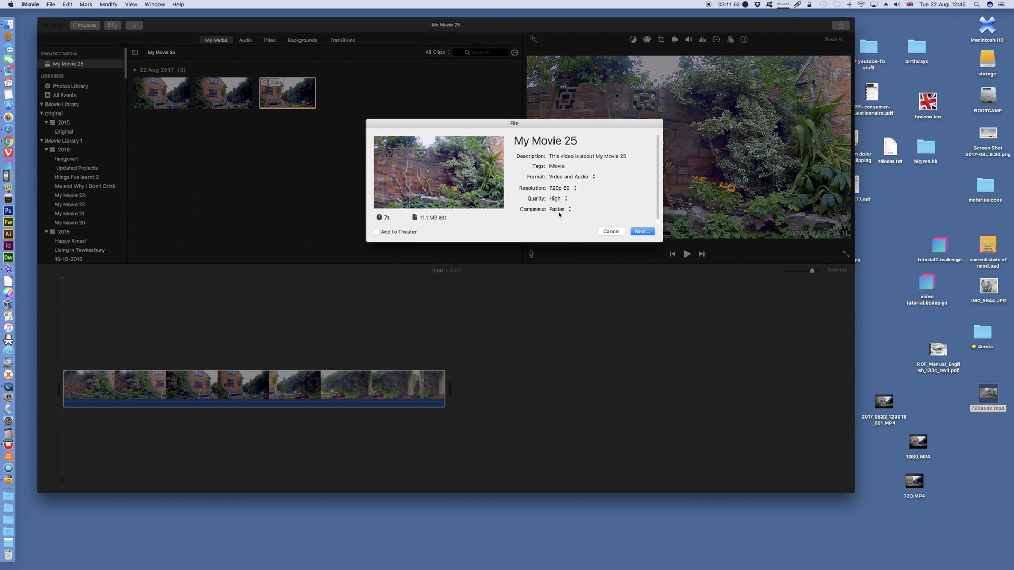
click(574, 188)
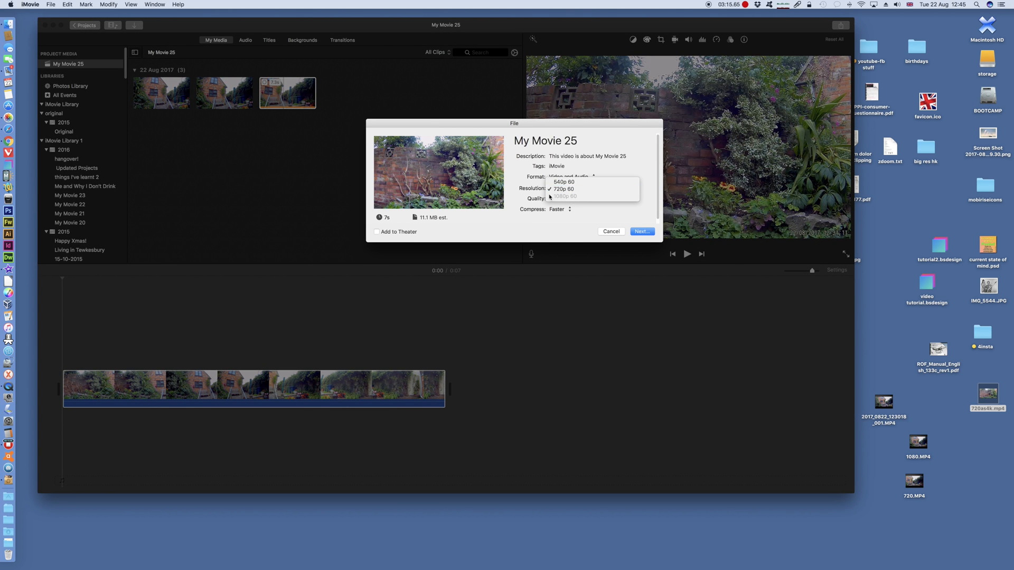
mouse_move(573, 197)
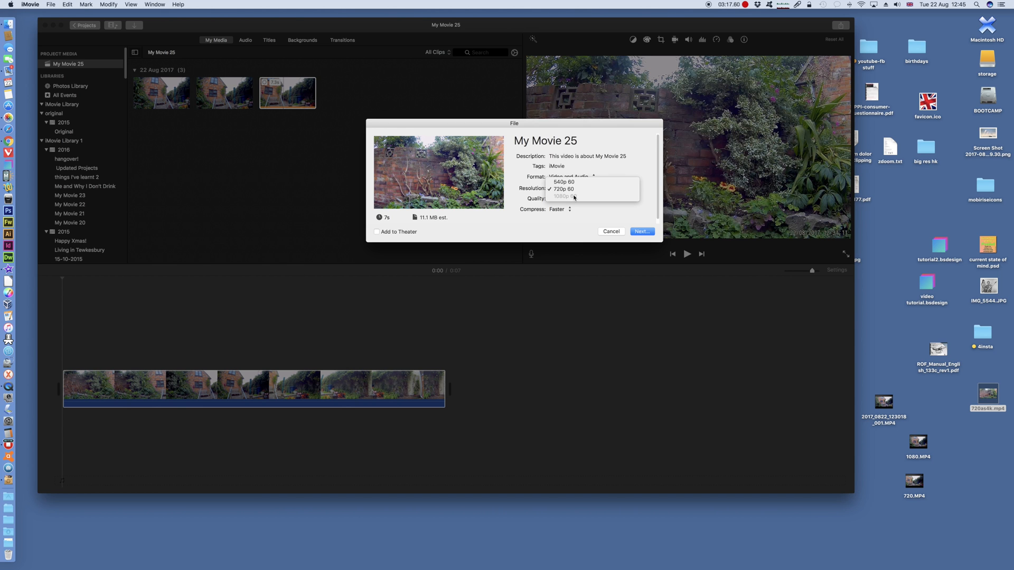
mouse_move(576, 199)
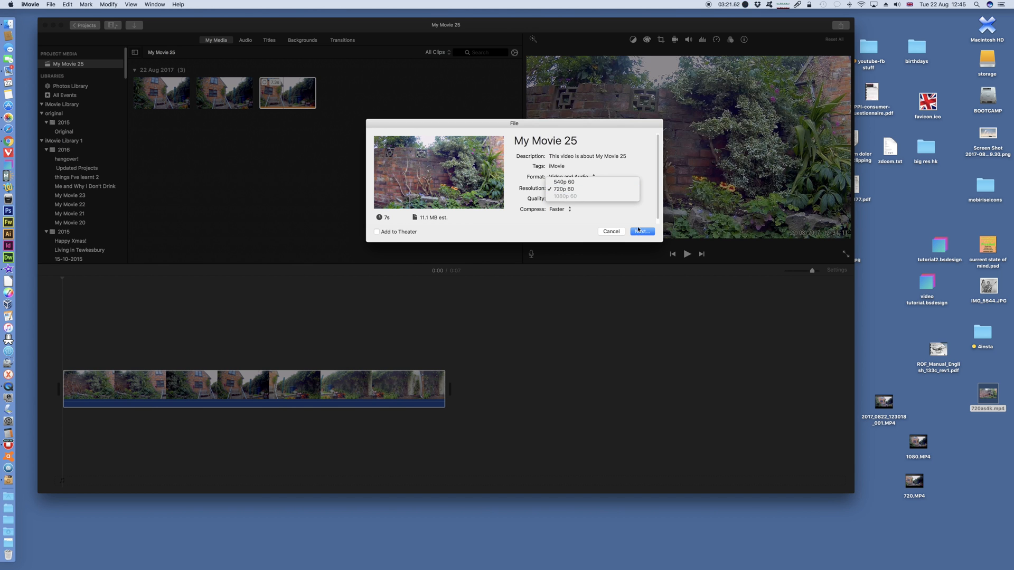
click(611, 231)
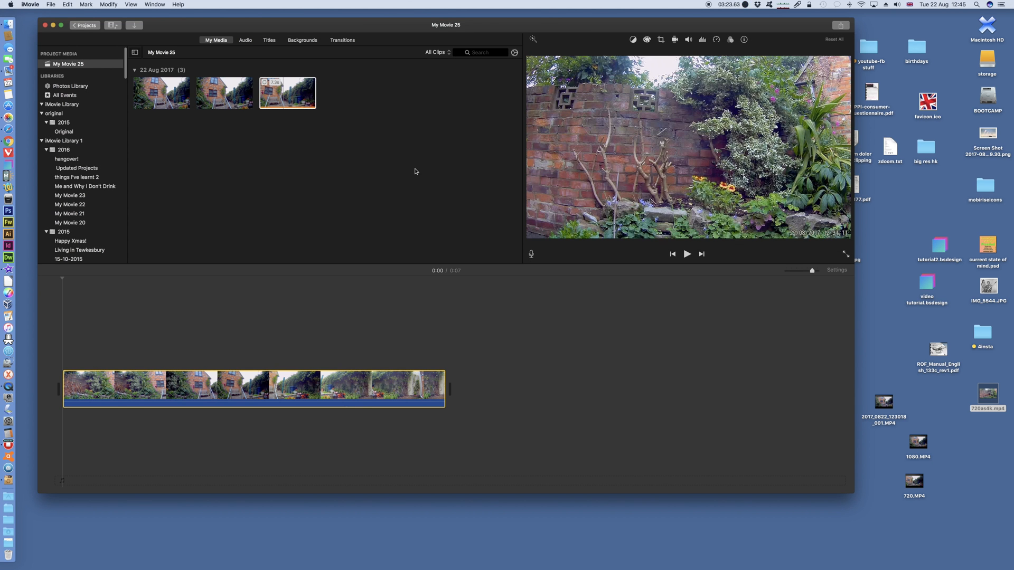
Step: Remove the timeline clip and add the second garden clip, making a 14-second movie
click(381, 389)
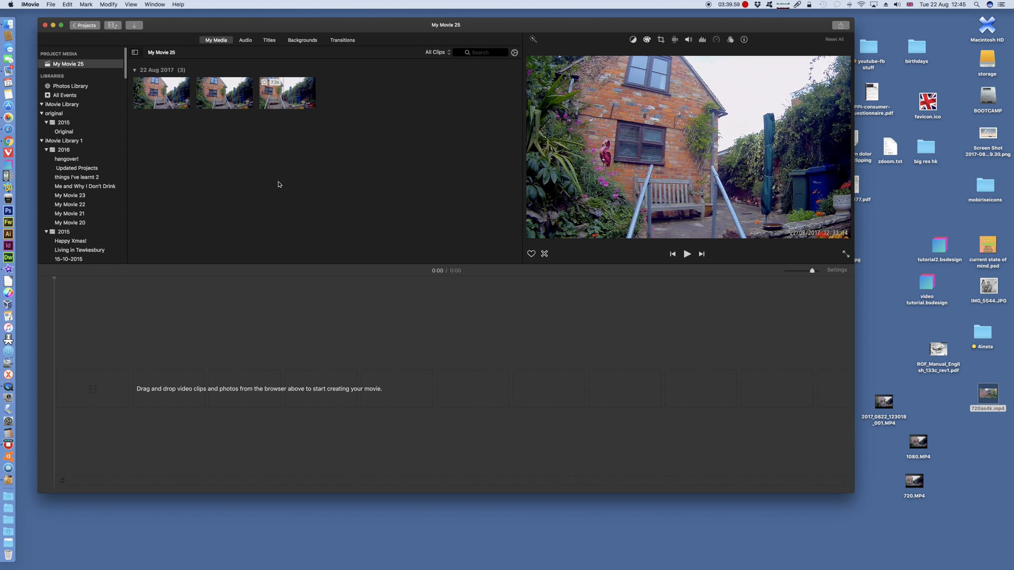
mouse_move(320, 169)
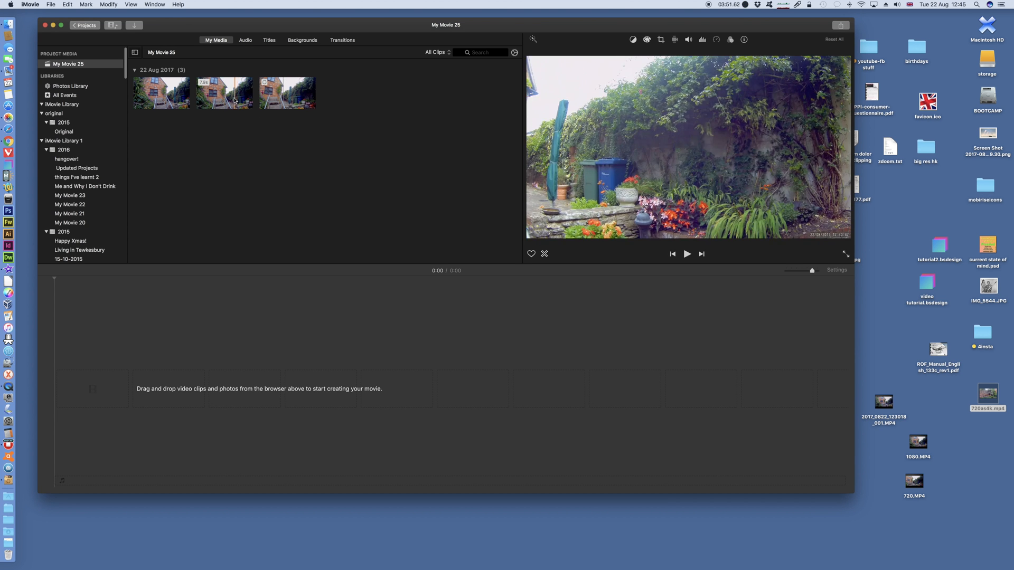
click(225, 92)
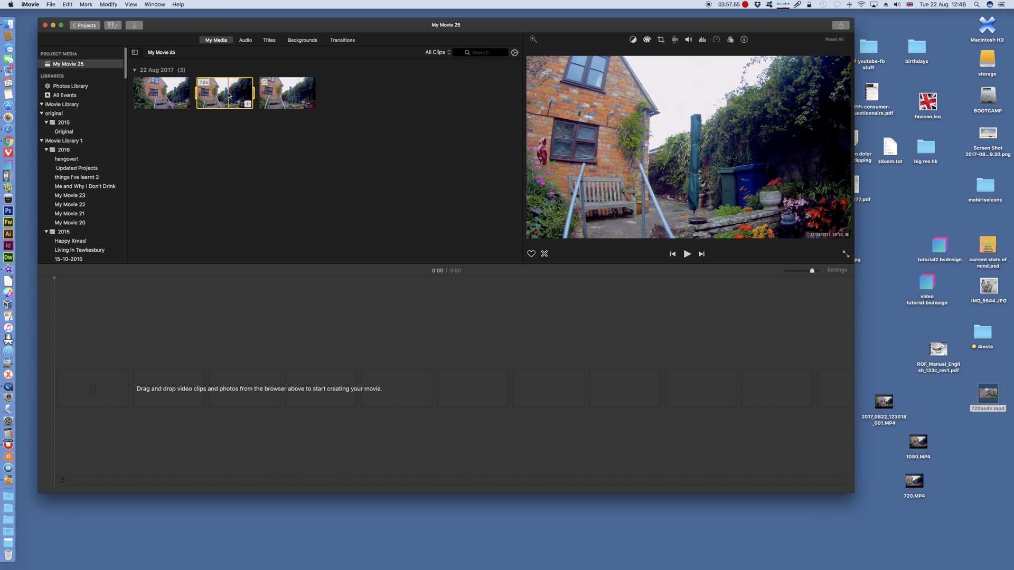
drag(224, 92, 271, 388)
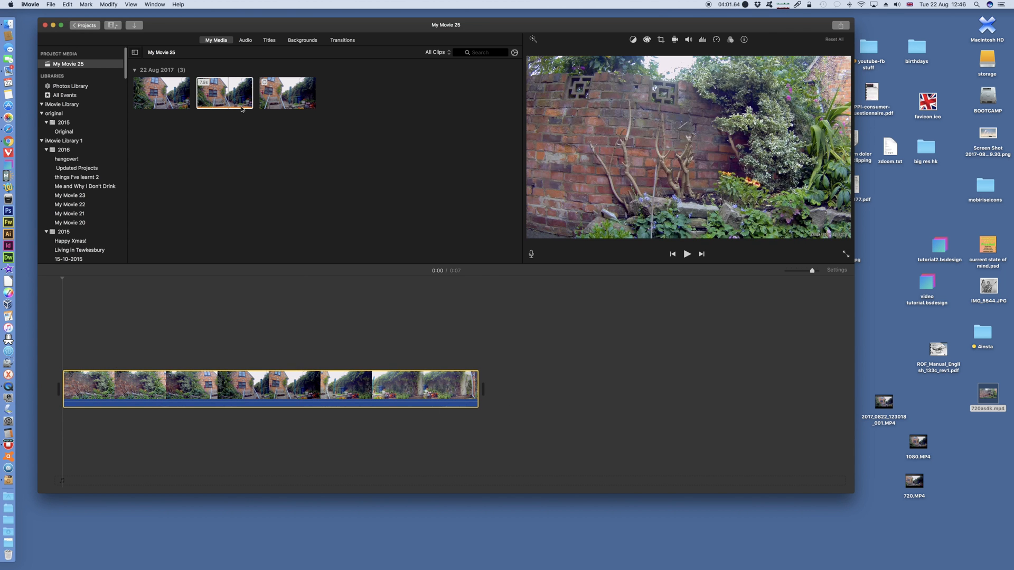
click(161, 92)
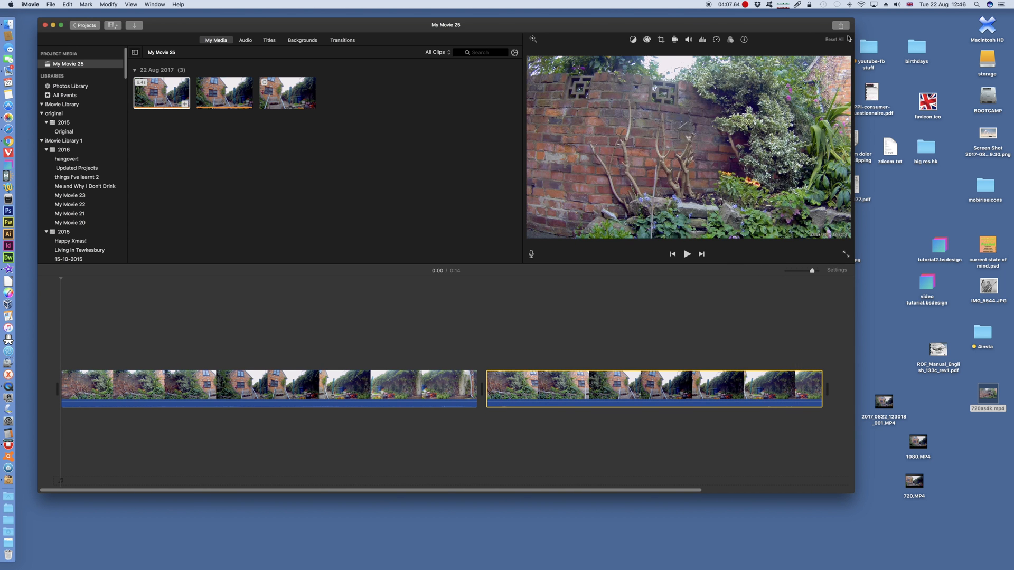
click(842, 26)
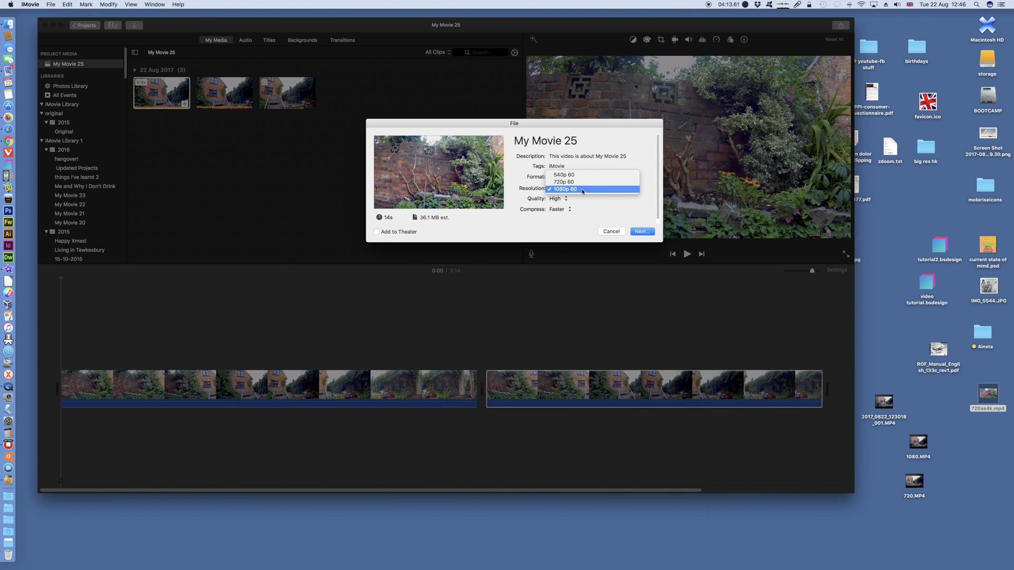
click(566, 189)
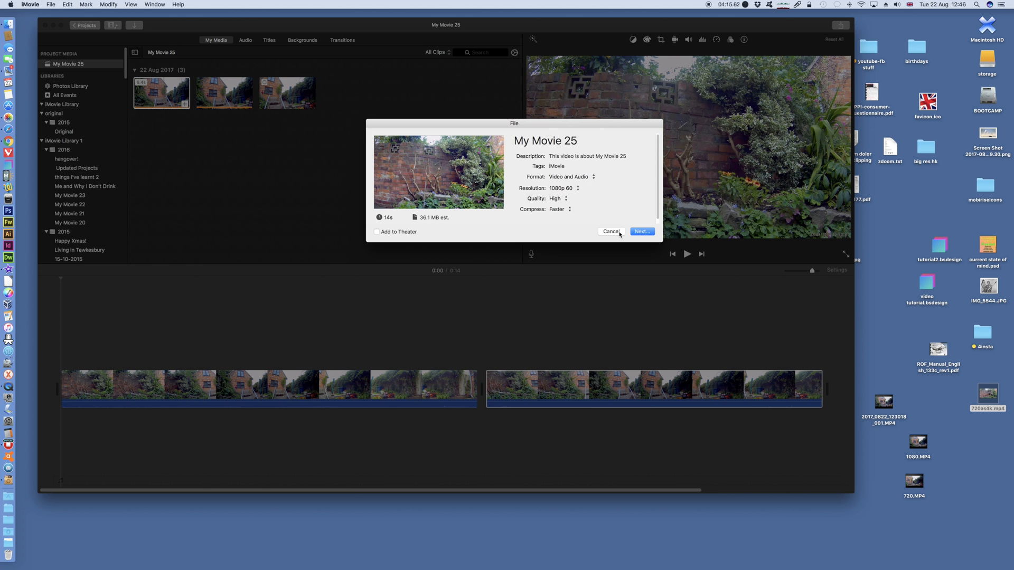
click(611, 231)
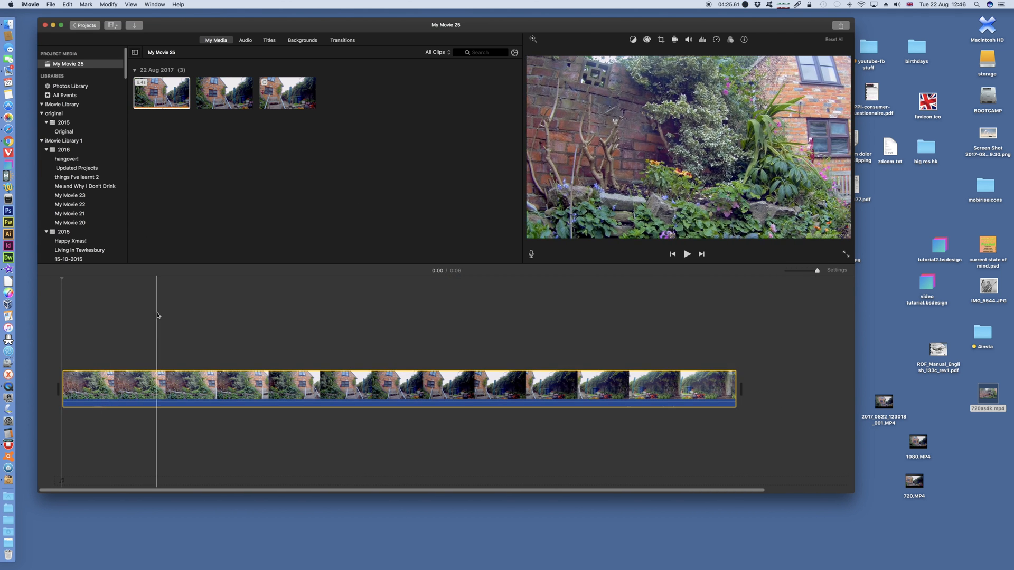
Step: Append the second garden clip and confirm the two-clip export still offers 4K
click(161, 92)
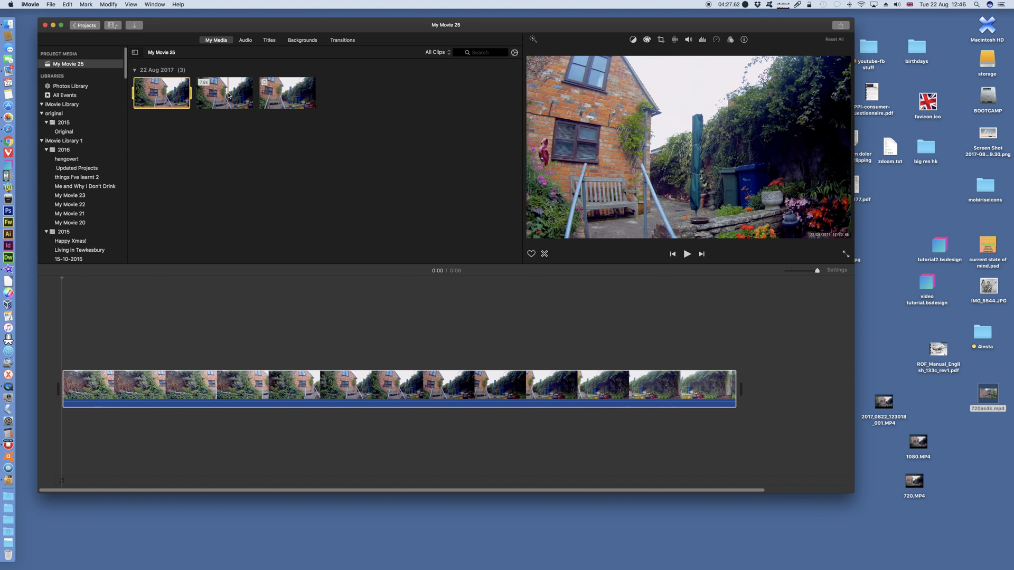
drag(224, 93, 779, 359)
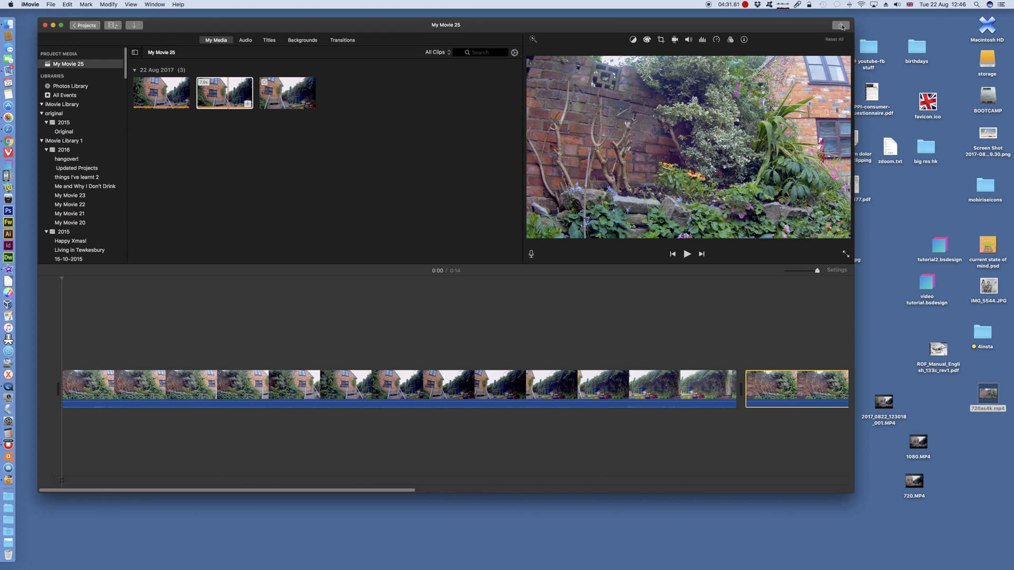
click(841, 25)
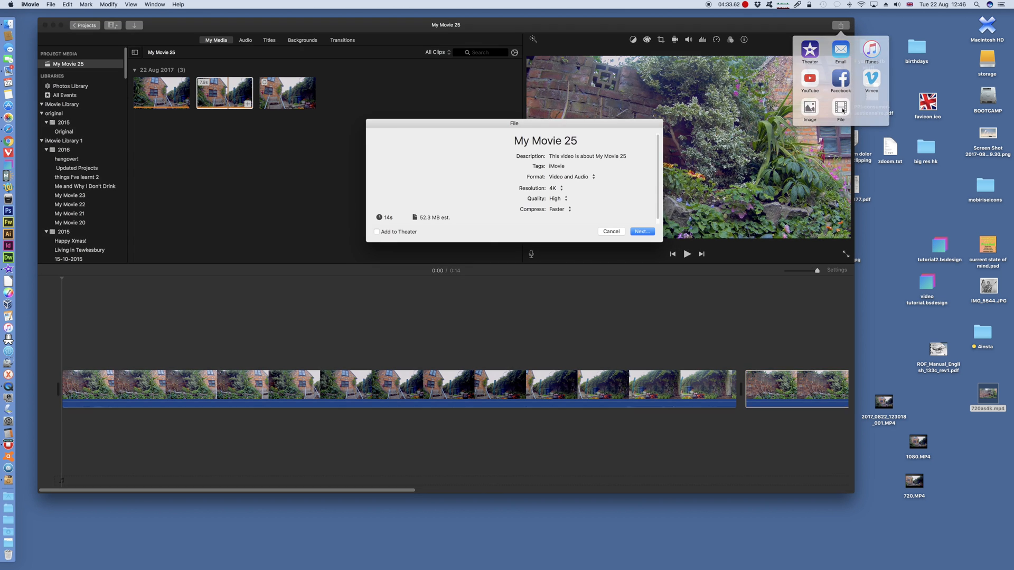
click(571, 188)
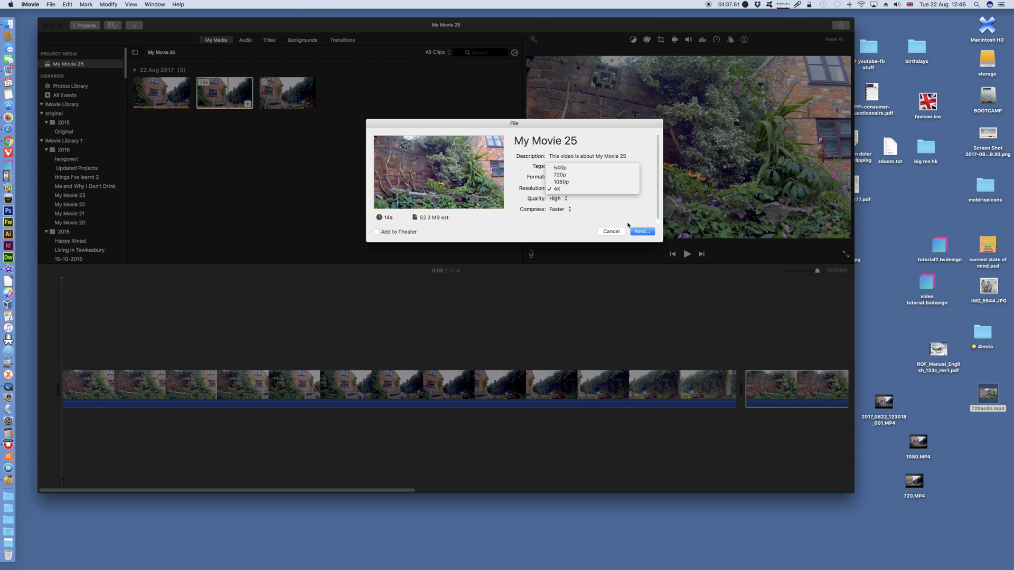
click(611, 231)
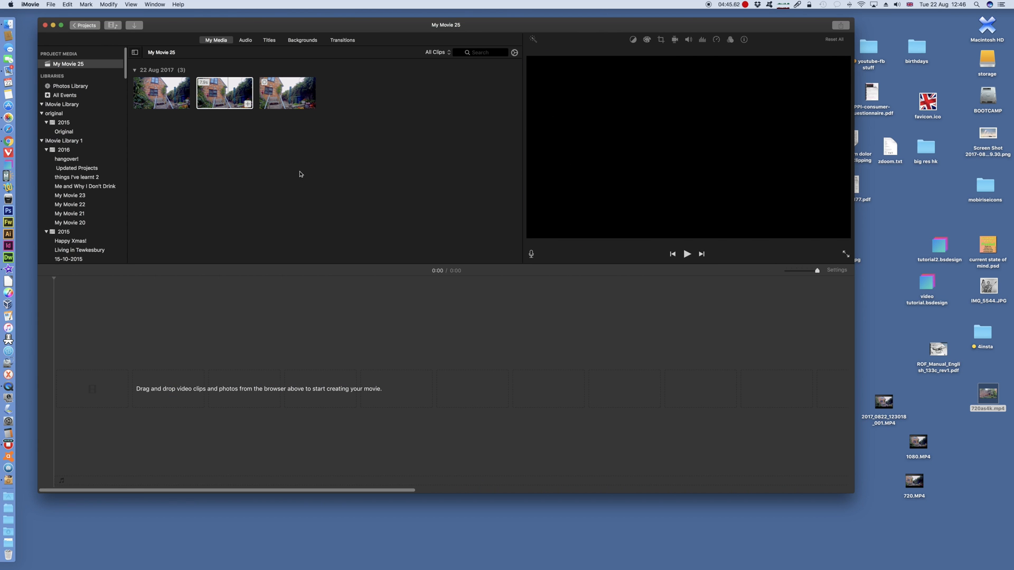
Step: Drag the first media clip onto the empty timeline as a 7-second movie
click(224, 93)
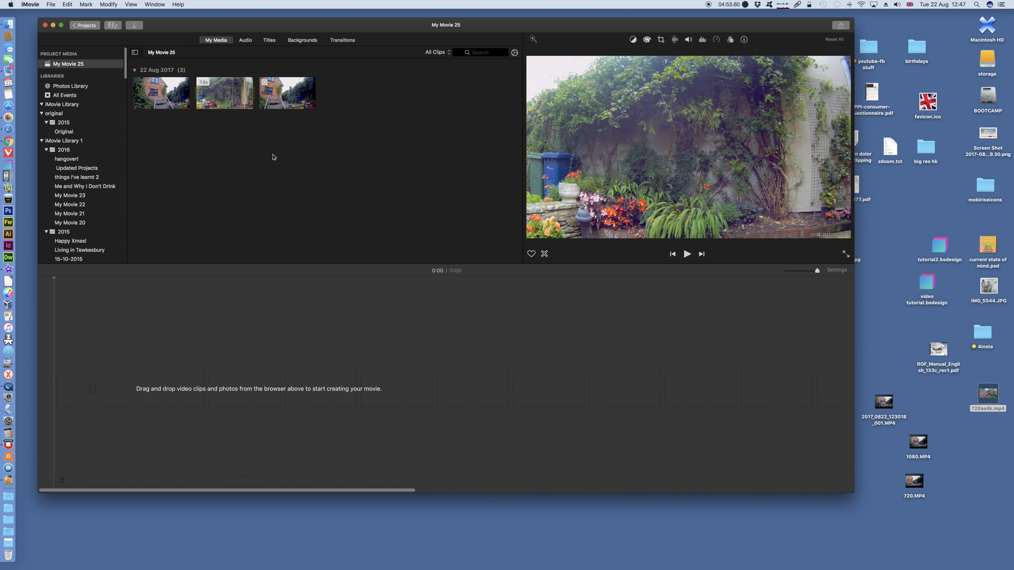
click(162, 92)
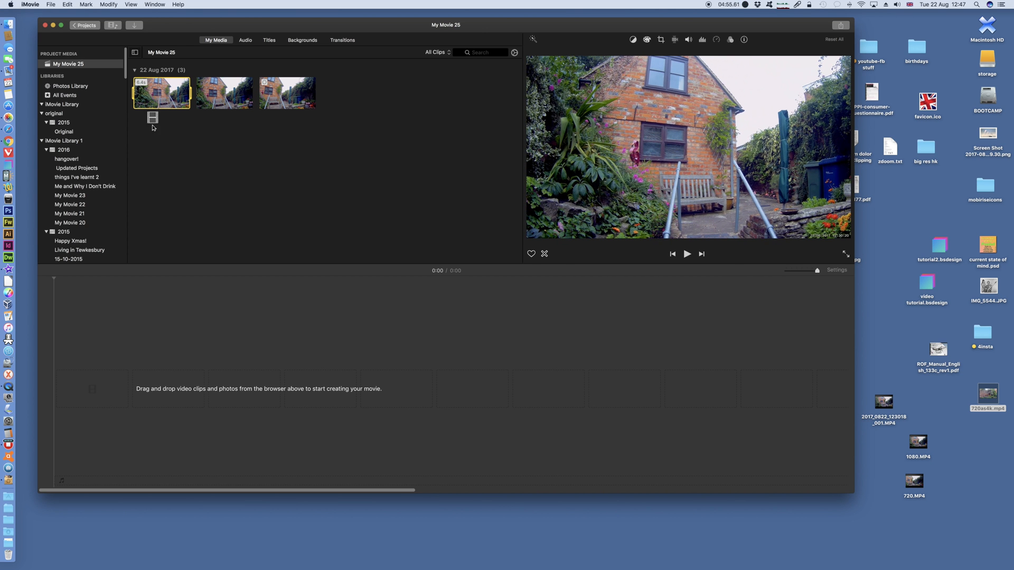
drag(161, 92, 388, 388)
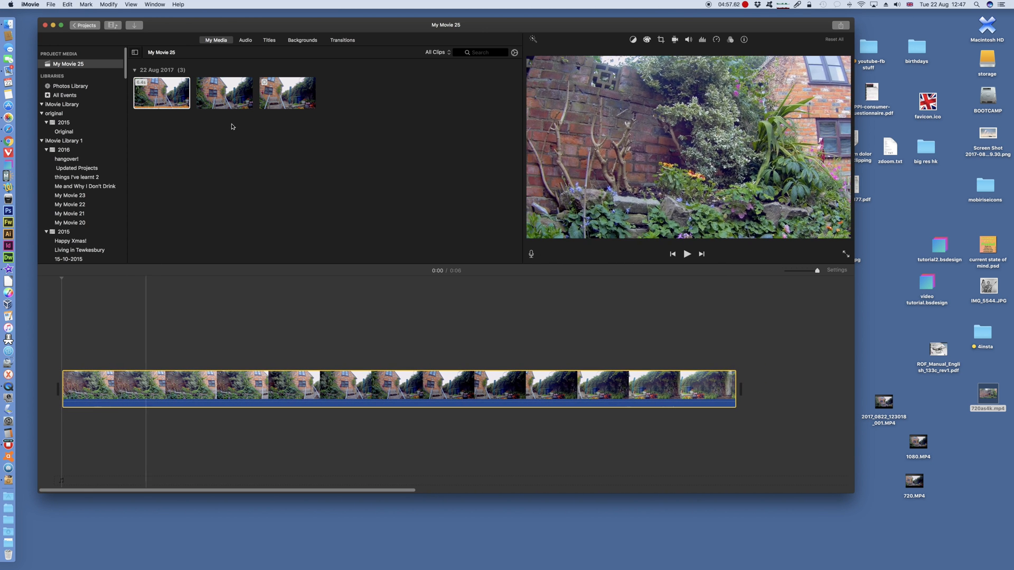
click(224, 93)
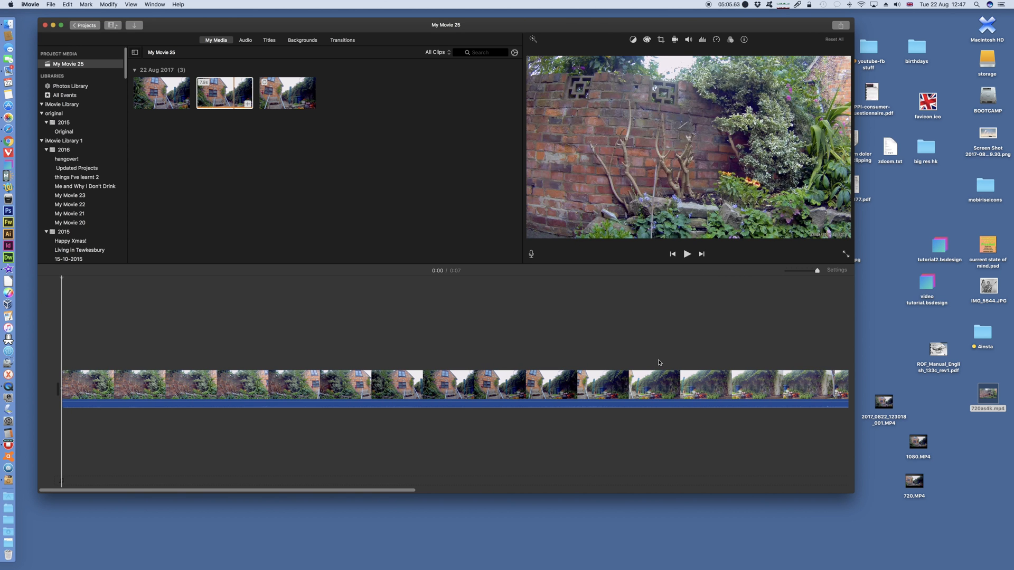
click(833, 395)
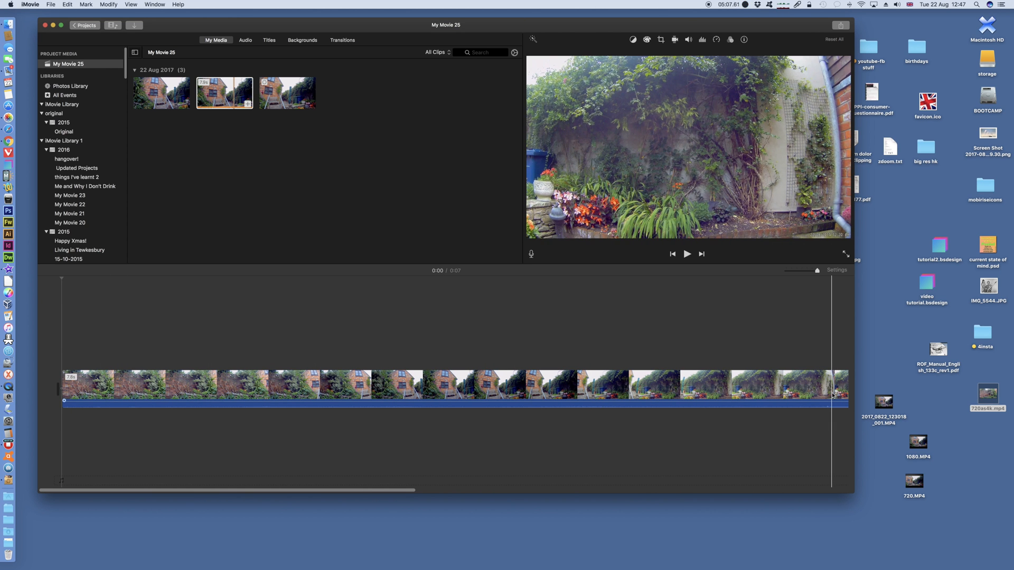
Step: Confirm the file export offers 4K resolution, then dismiss without exporting
click(840, 26)
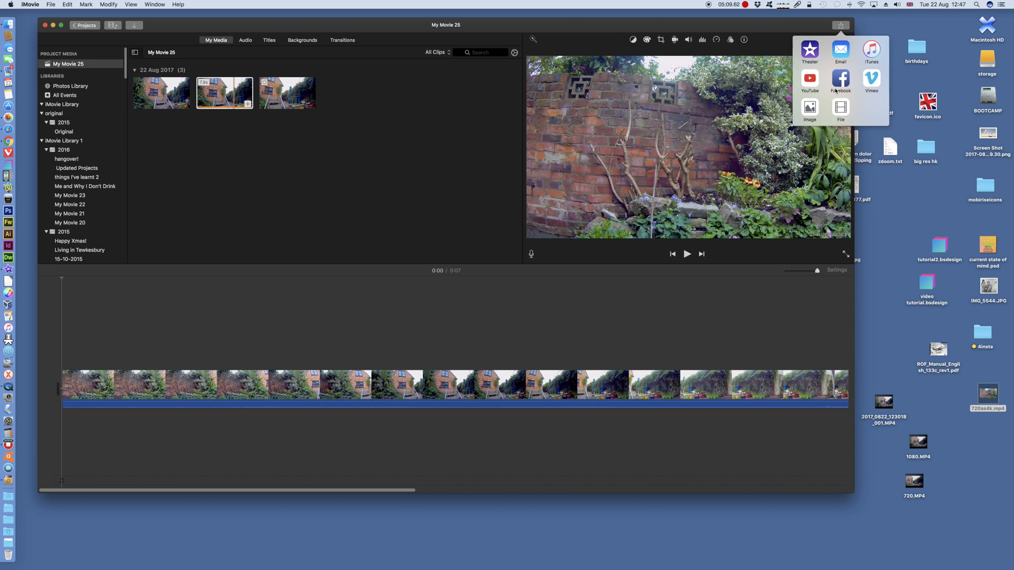
click(840, 109)
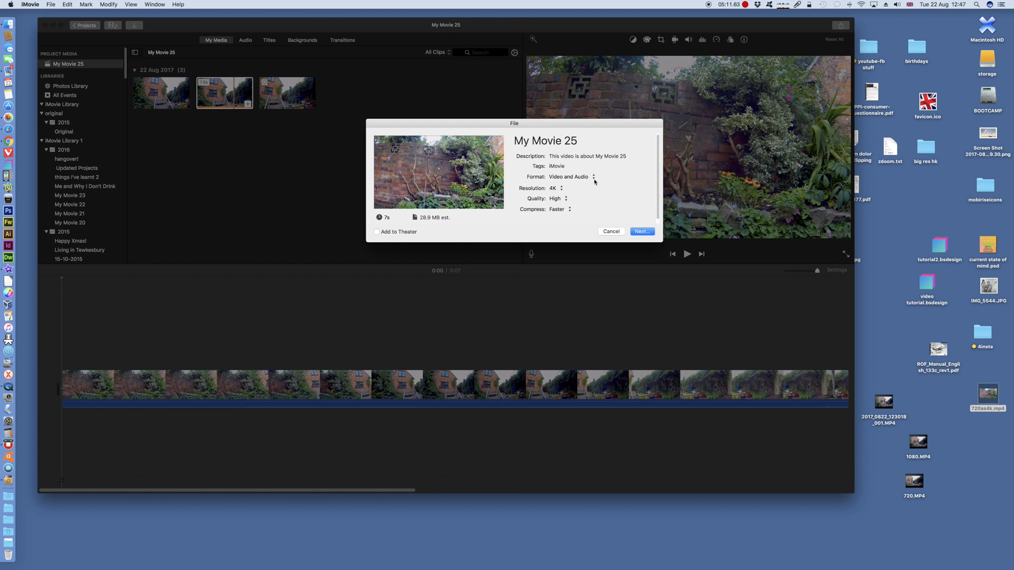
click(569, 188)
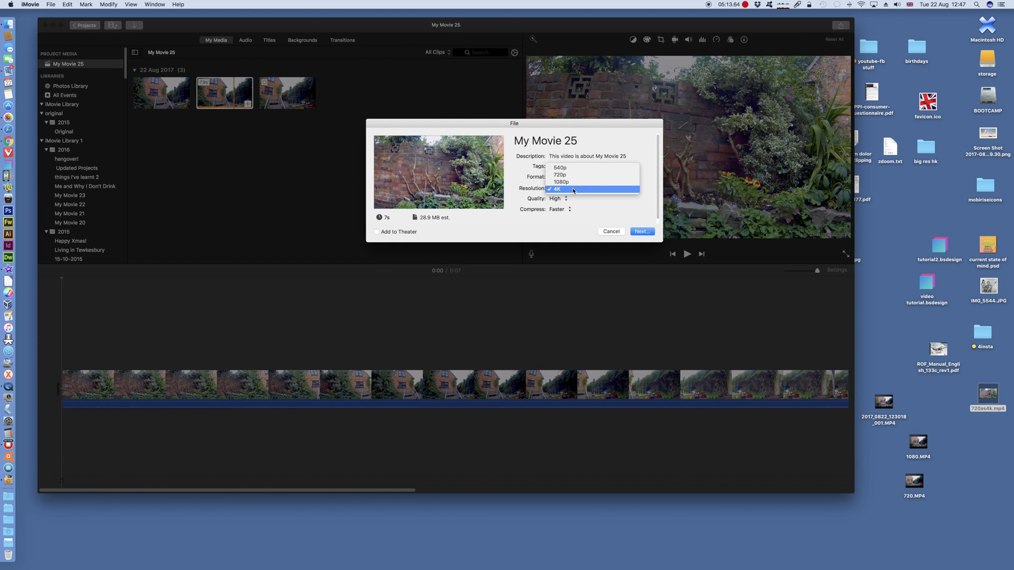
click(557, 189)
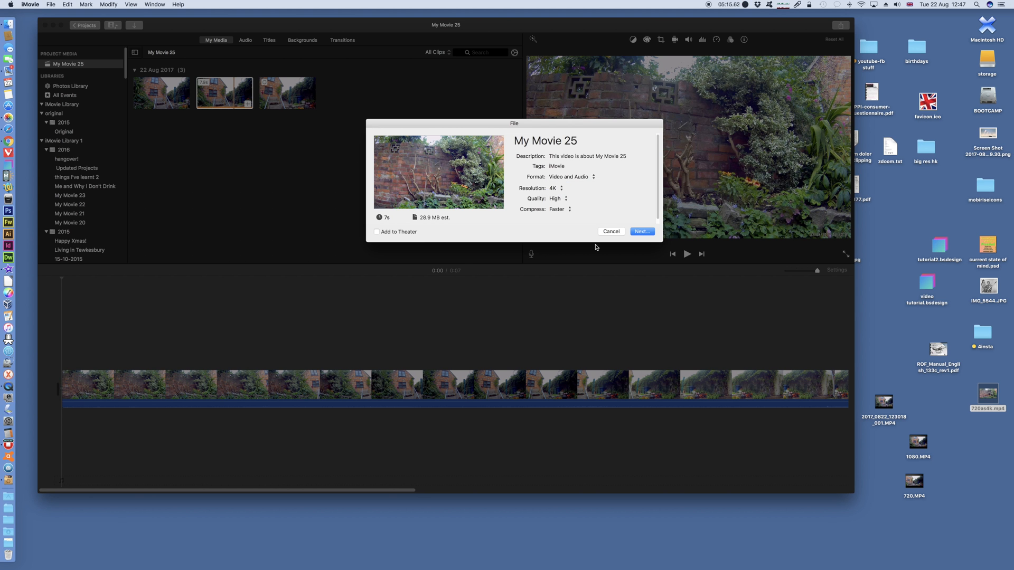
click(610, 232)
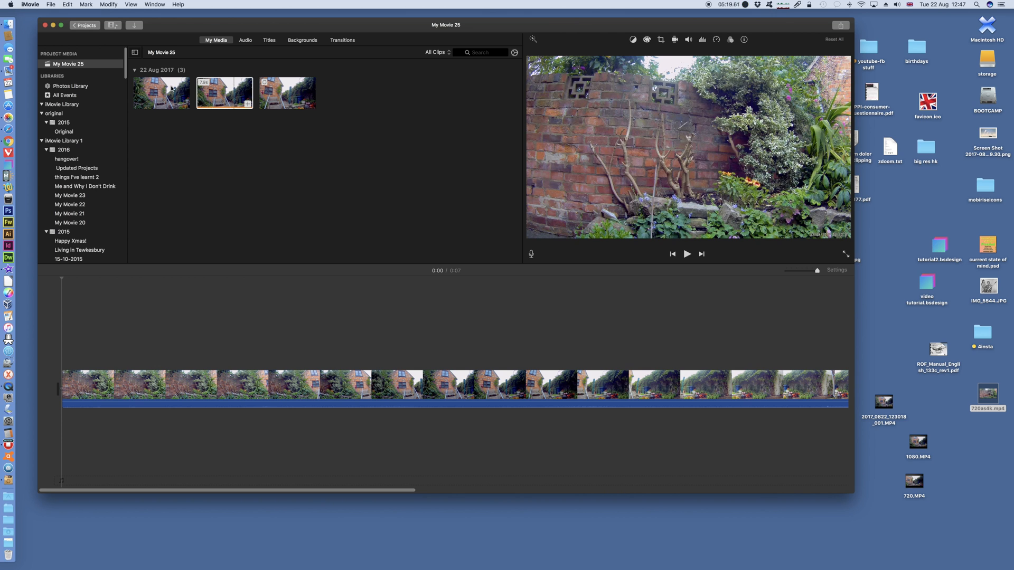
Step: Put the third garden clip alone on the timeline and check its file export offers 4K
click(161, 93)
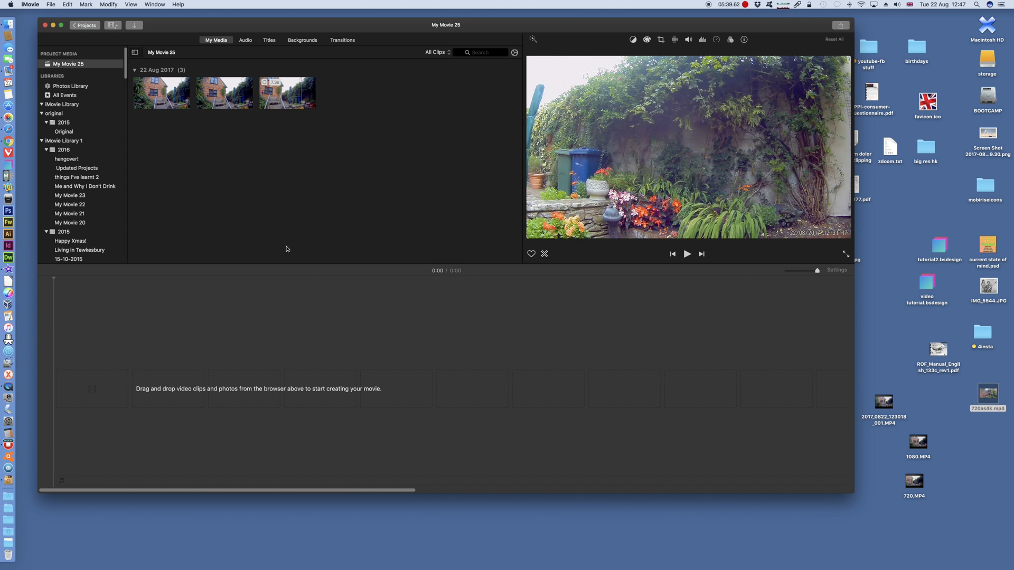
click(161, 92)
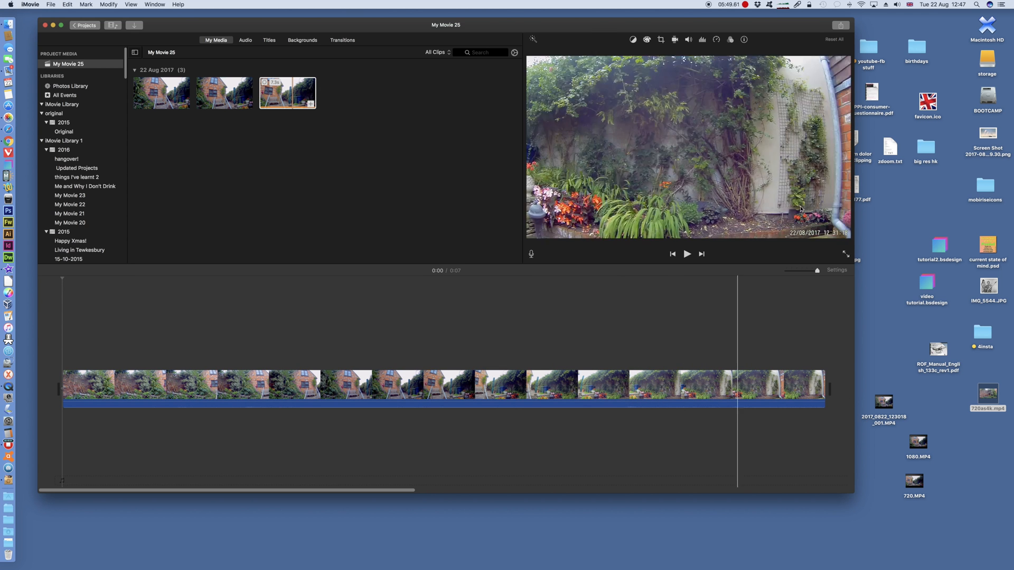
click(840, 25)
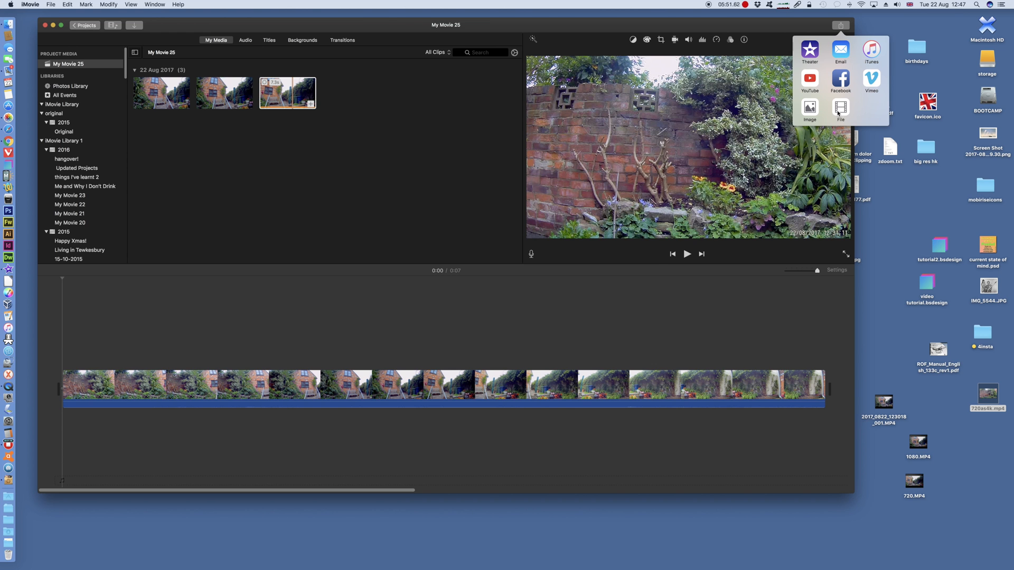
click(840, 110)
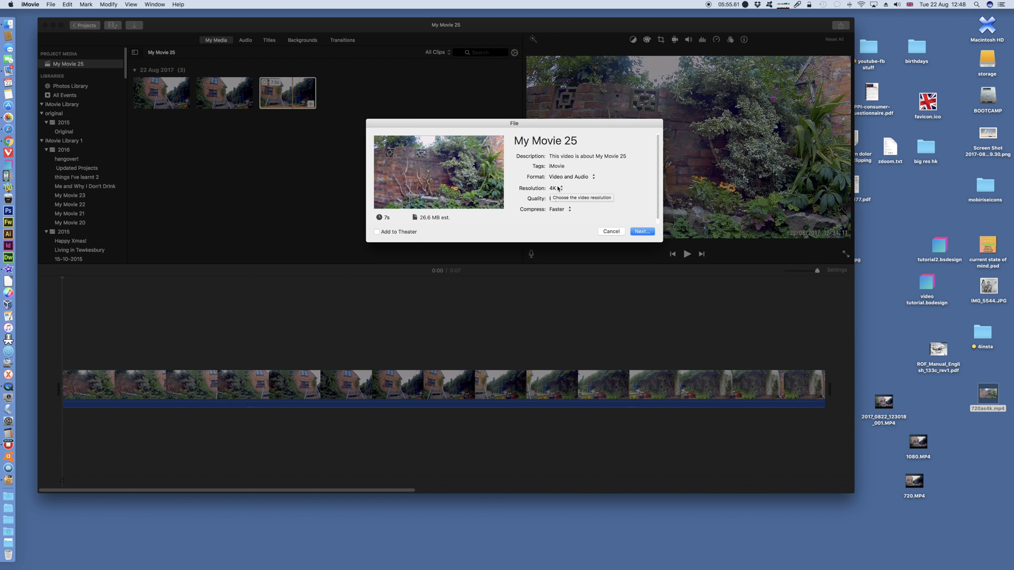
click(611, 231)
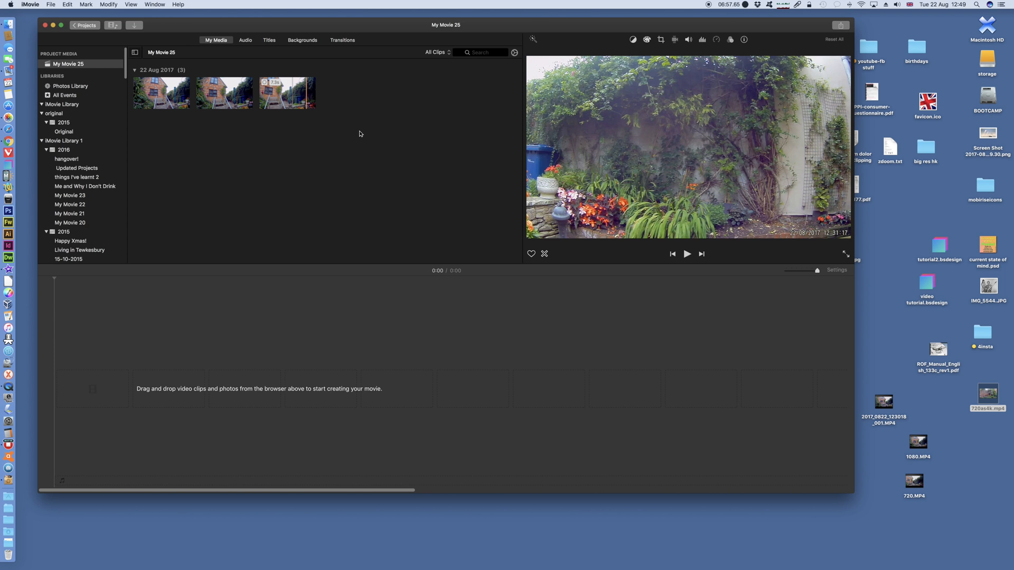
mouse_move(354, 133)
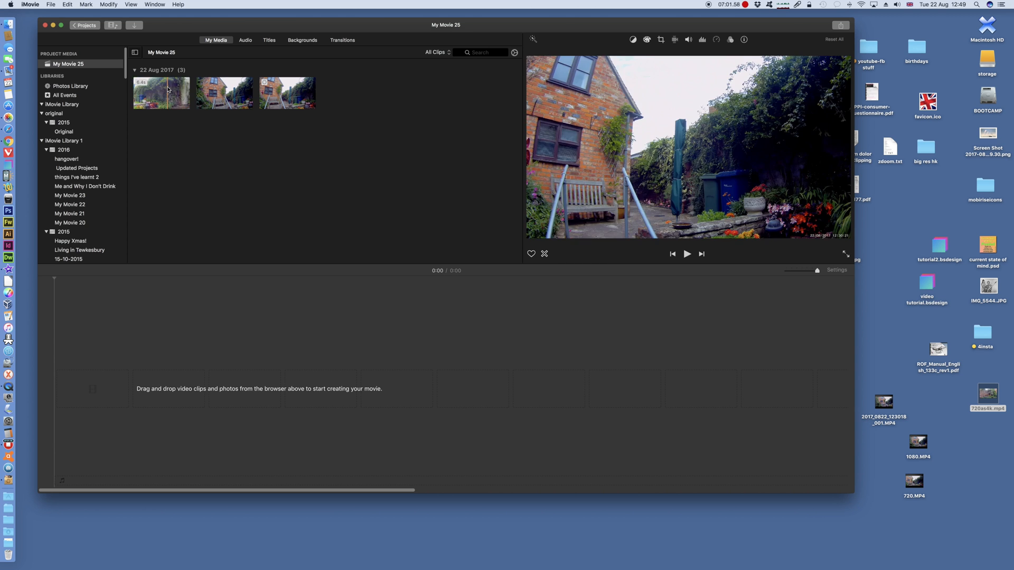
click(225, 93)
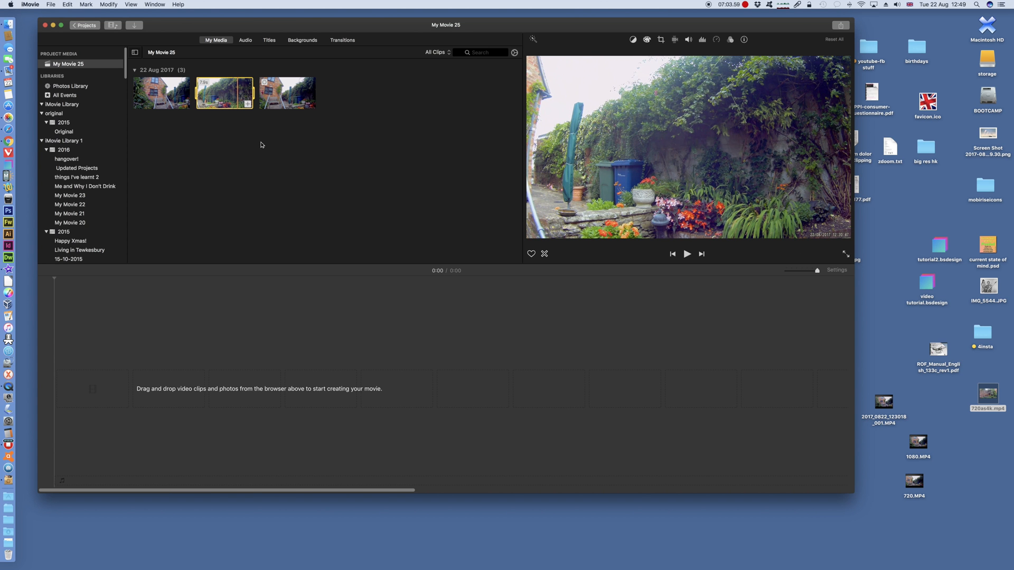
click(161, 92)
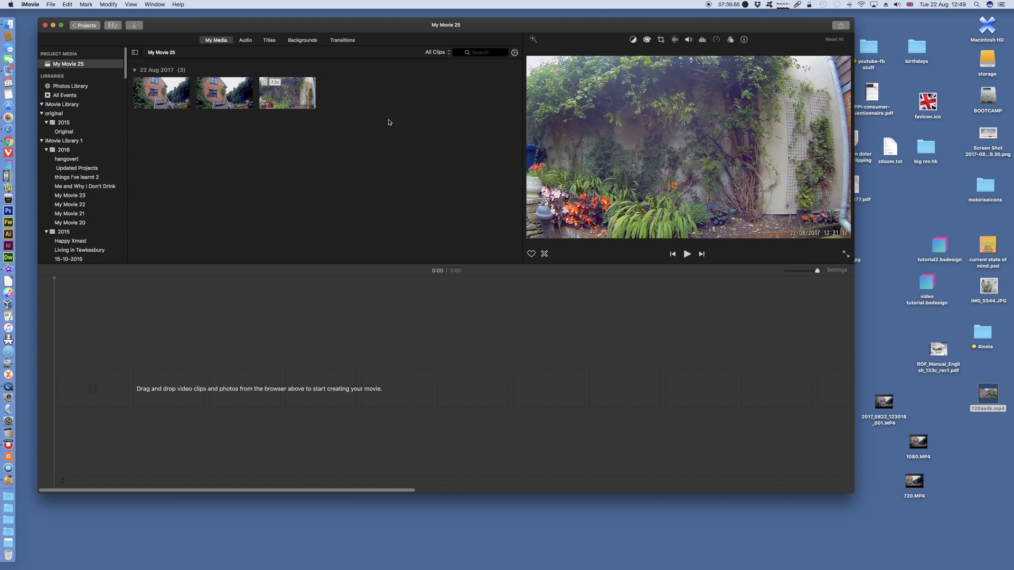
mouse_move(405, 141)
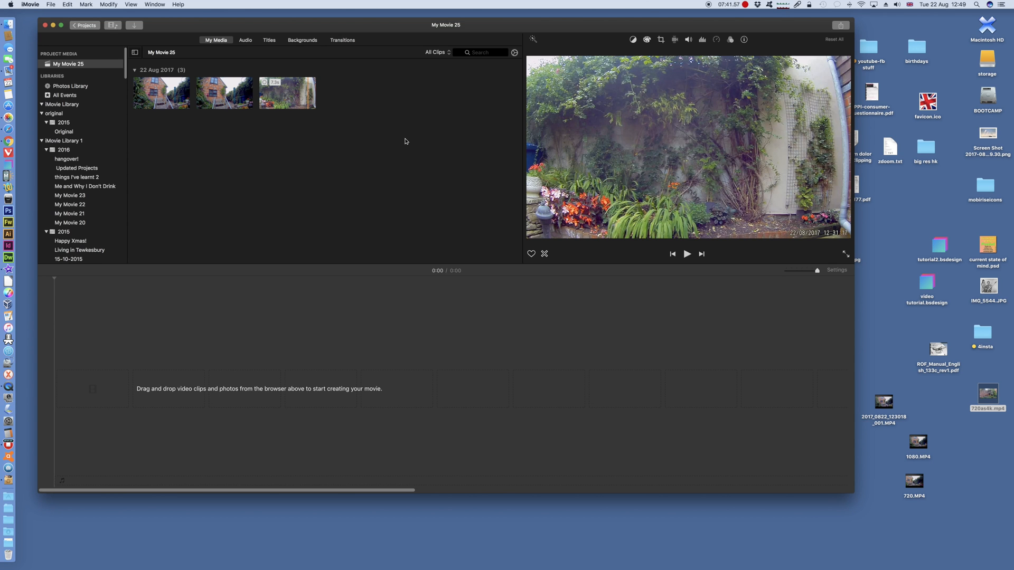